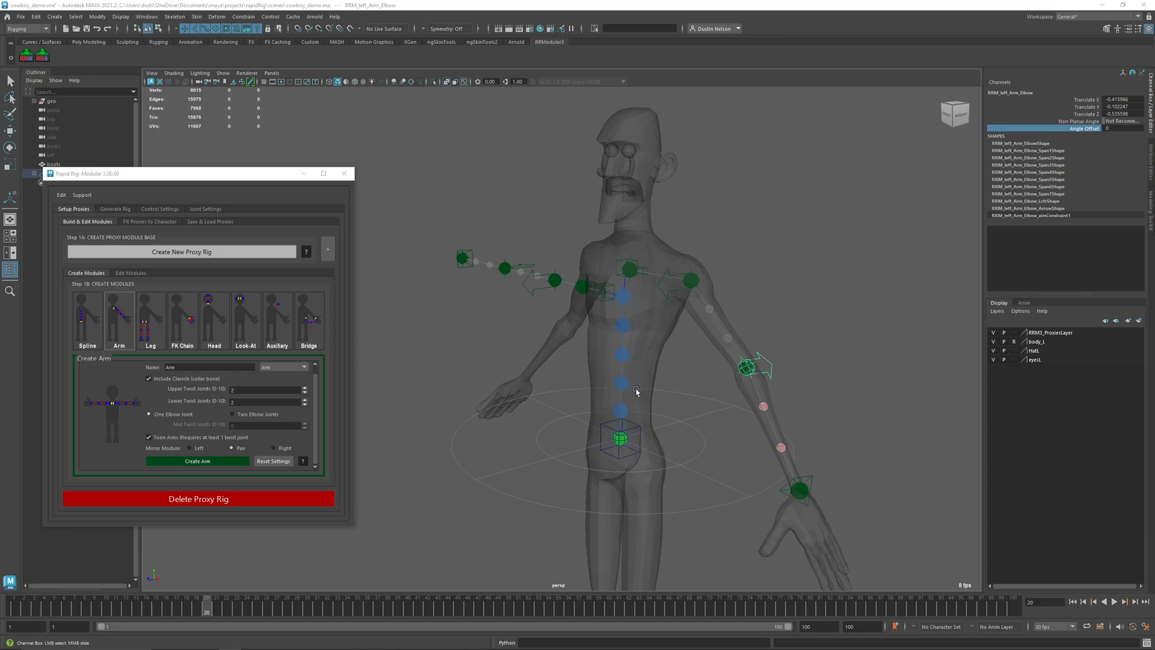
pyautogui.moveTo(154, 347)
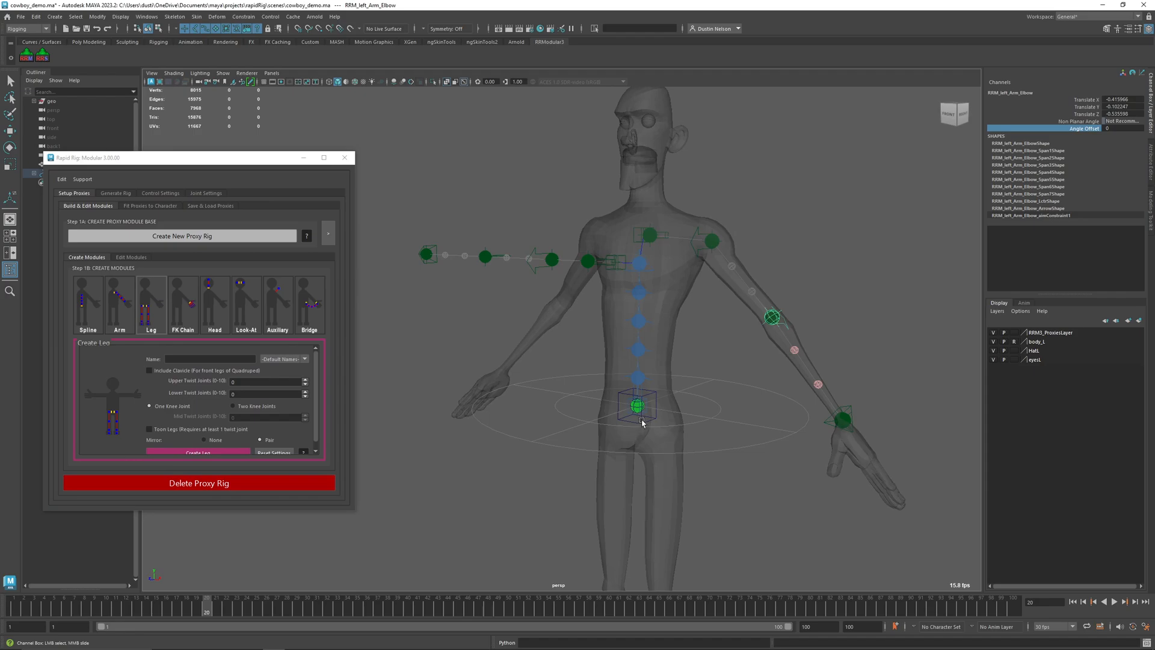
# - Pick the root and wrist proxies, then set the module's default name to Leg
pyautogui.click(637, 405)
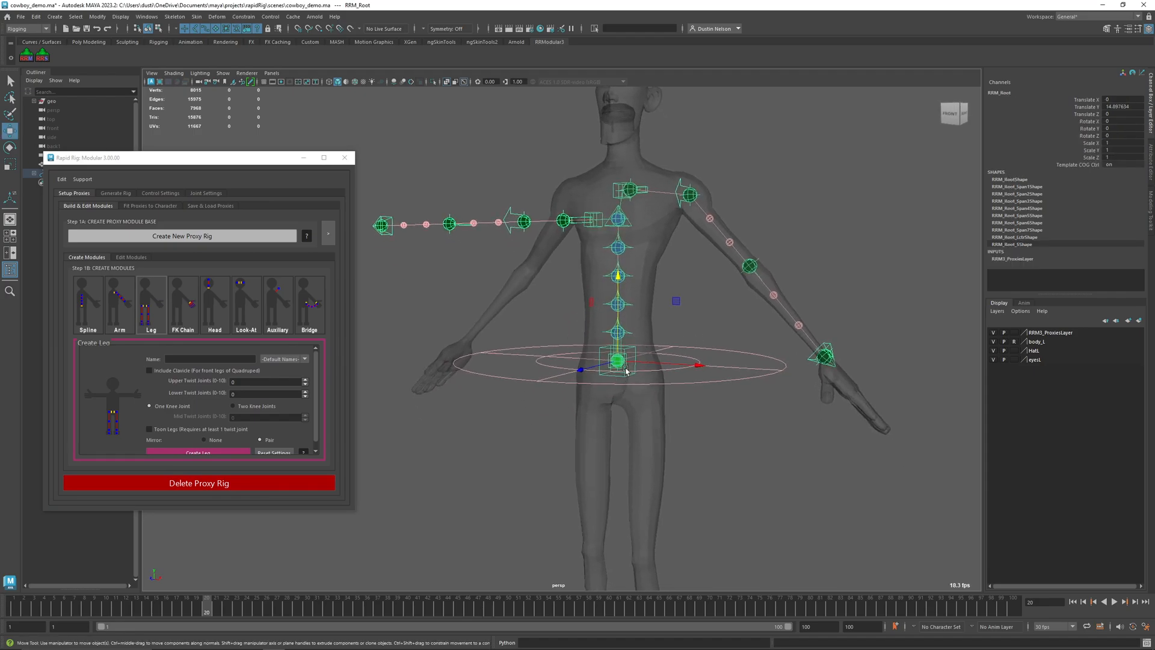
pyautogui.click(828, 358)
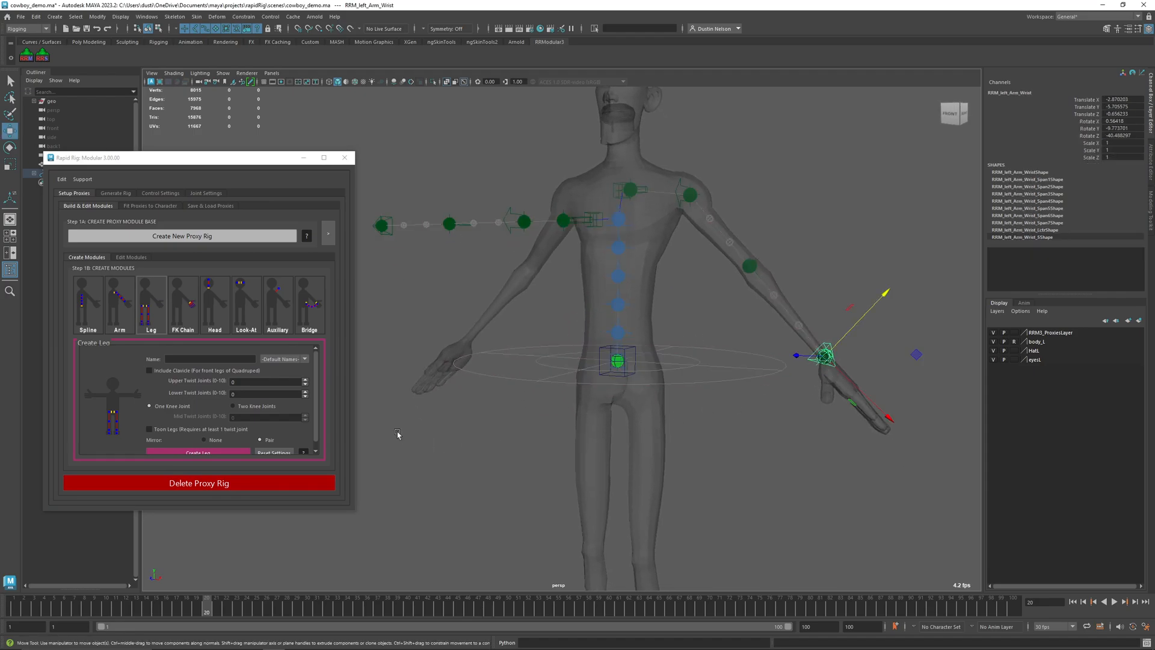
pyautogui.click(283, 358)
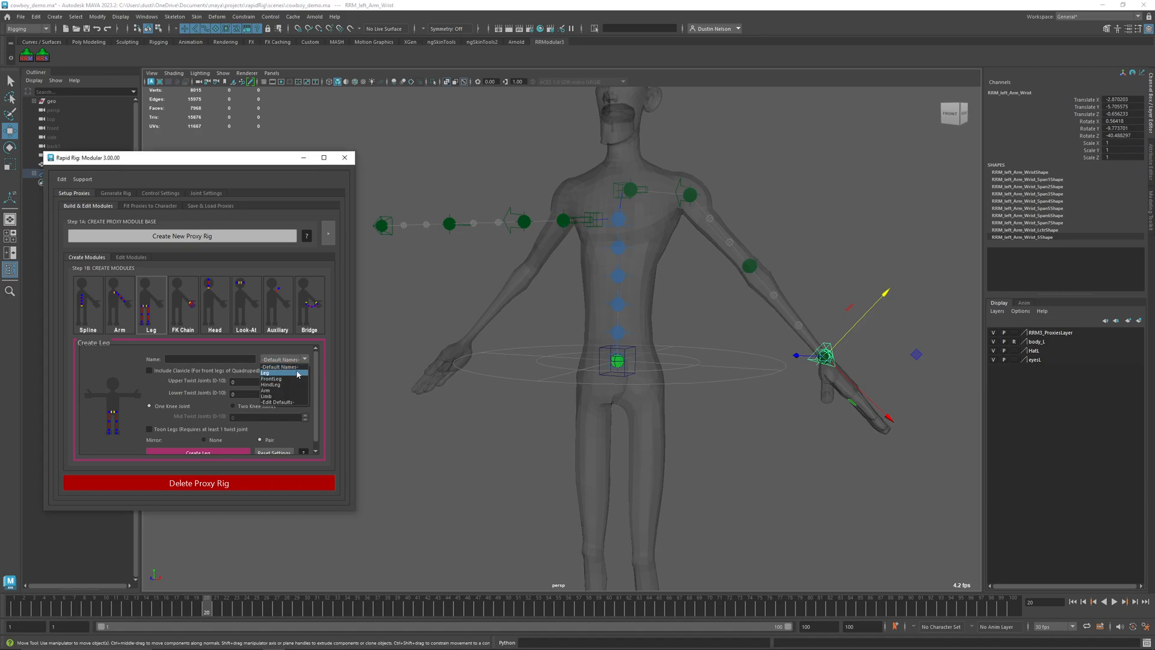
pyautogui.click(270, 373)
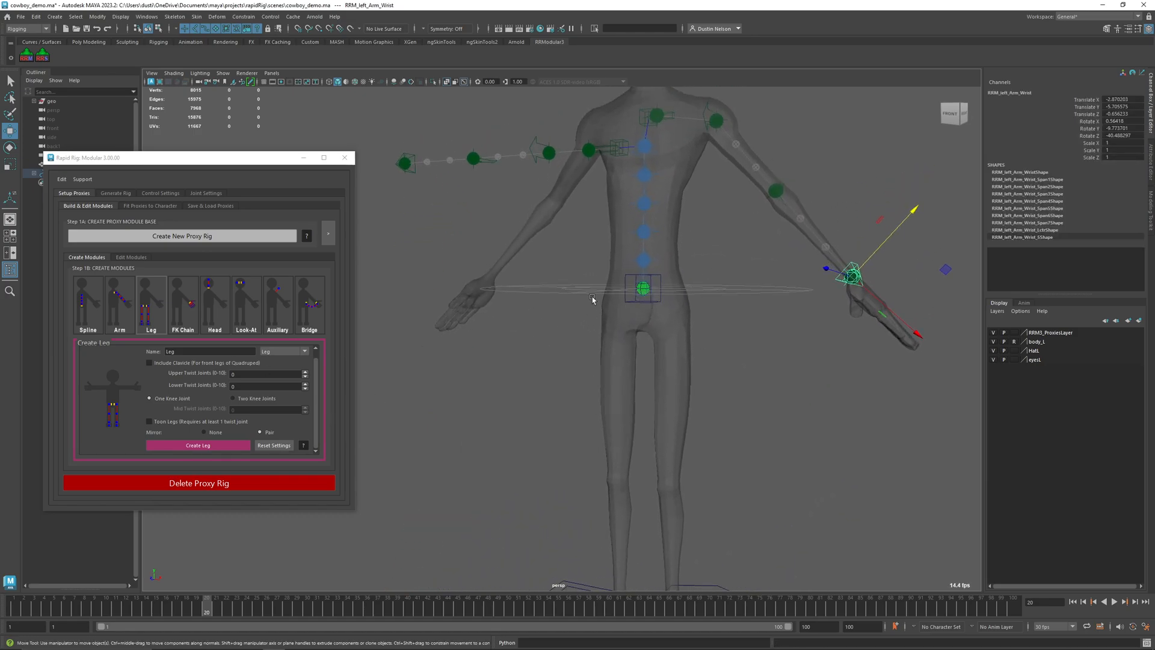
# - Build from RRM_Root with two upper and lower twist joints, no clavicle, and Two Knee Joints
pyautogui.click(717, 121)
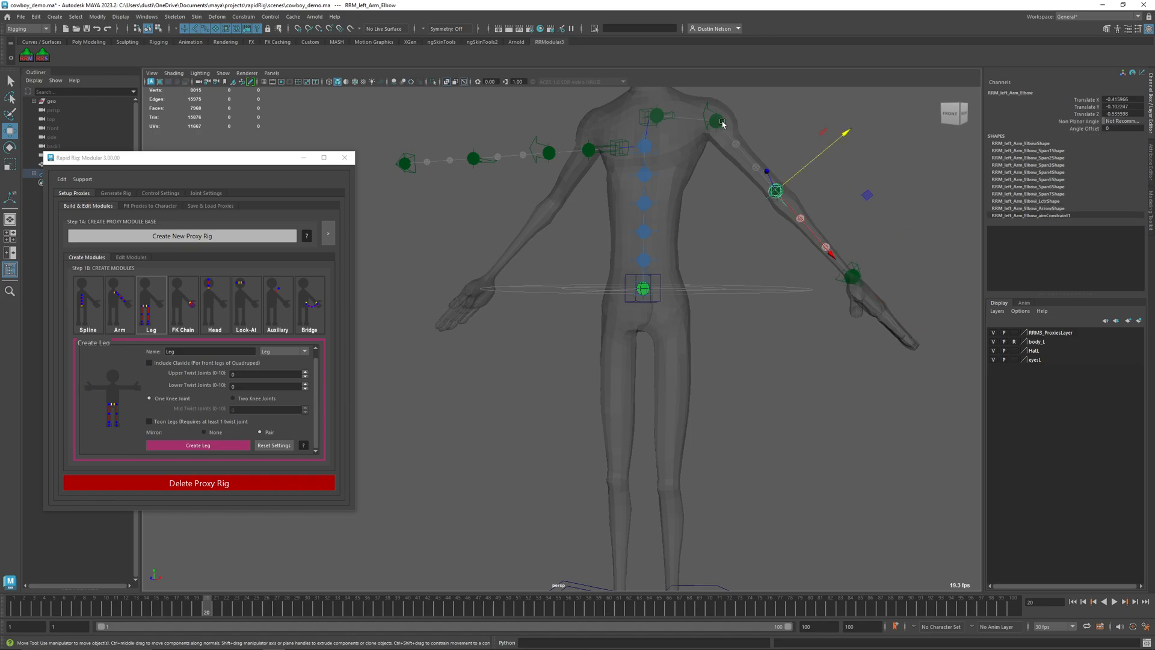
pyautogui.click(662, 276)
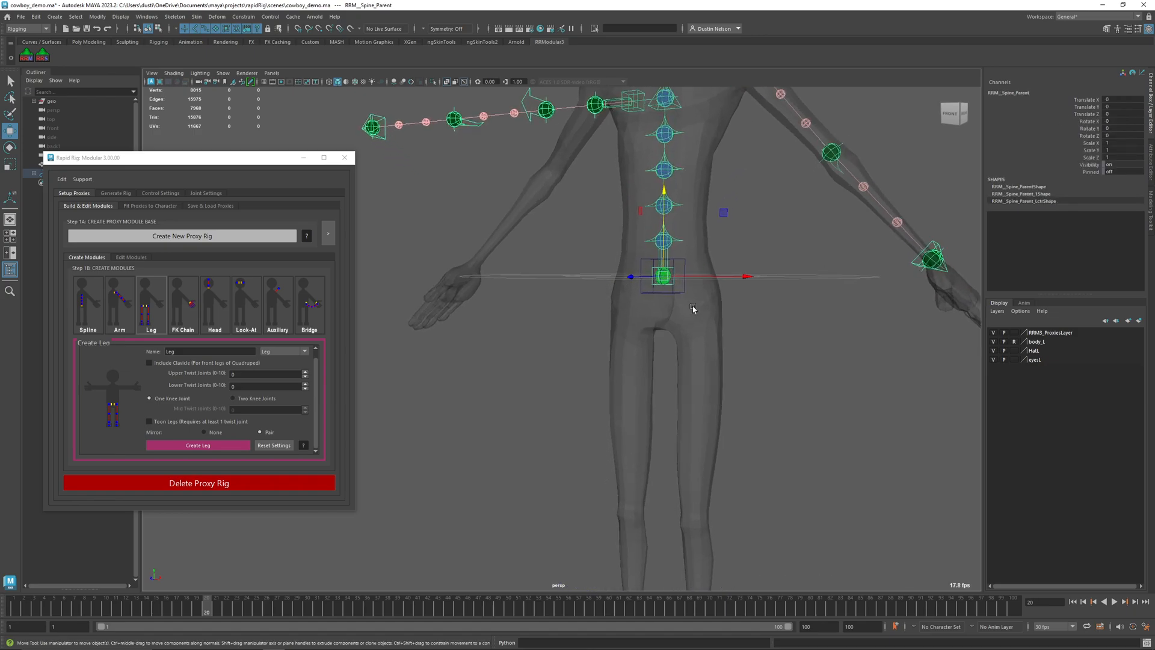
pyautogui.moveTo(803, 333)
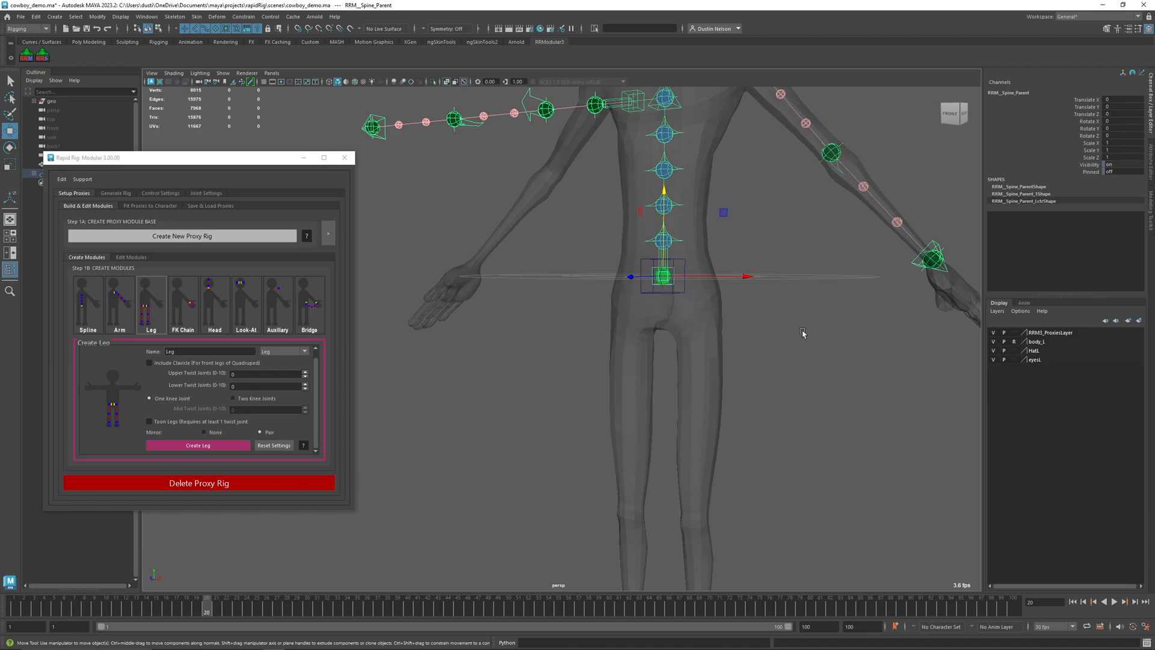
pyautogui.click(662, 276)
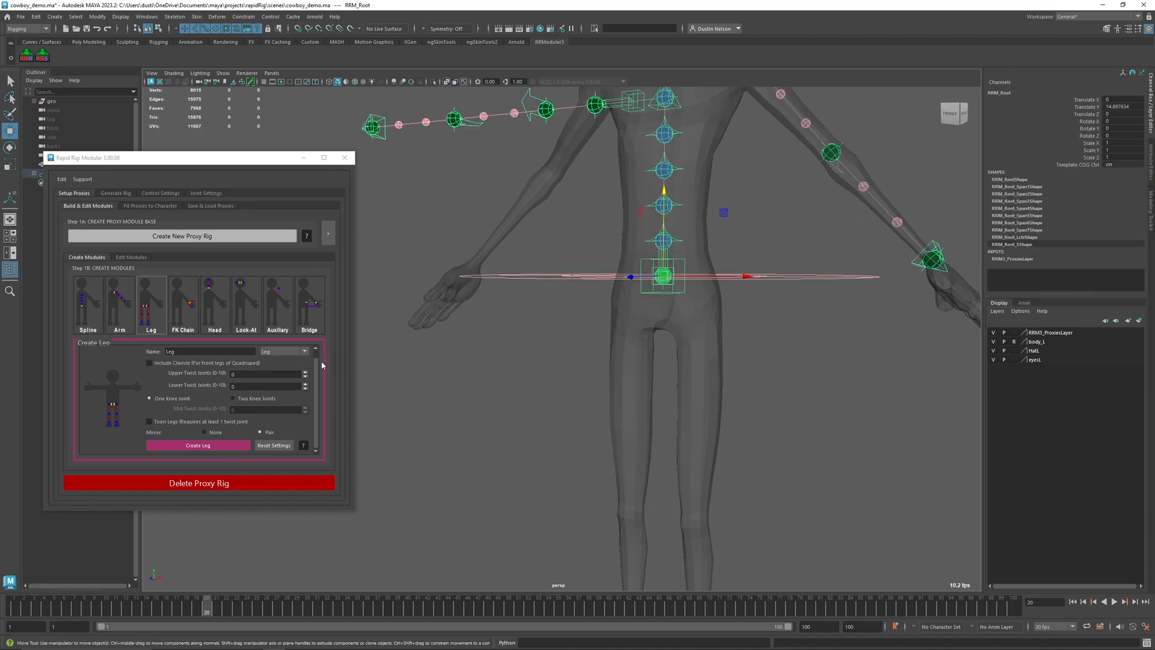
pyautogui.click(284, 351)
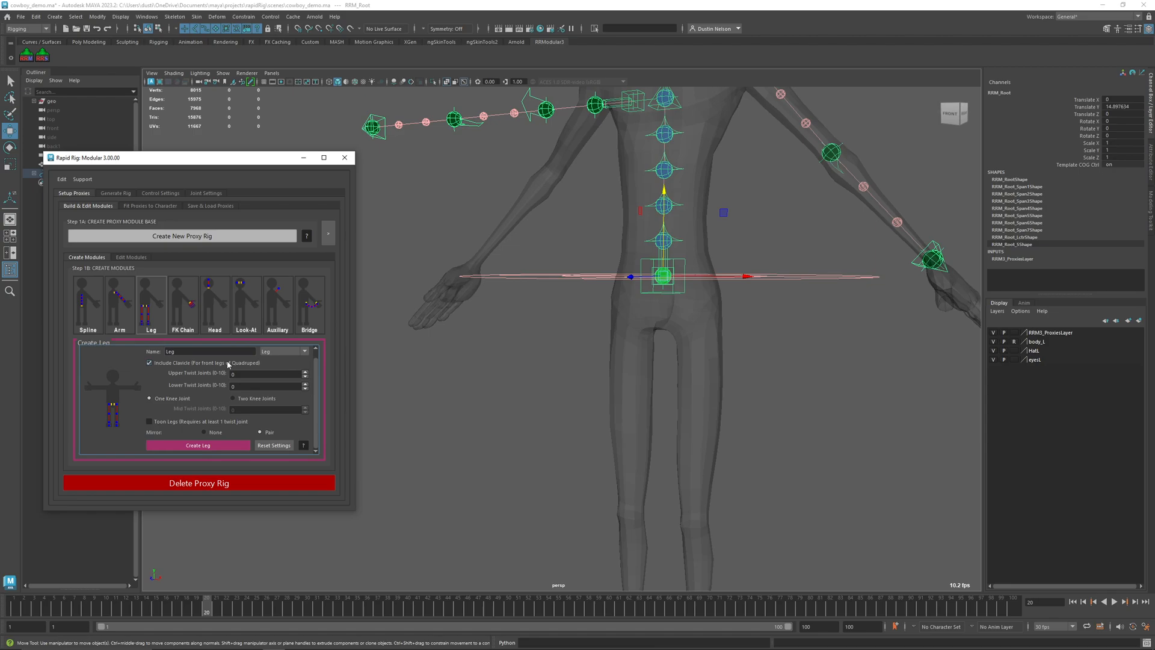
pyautogui.click(148, 362)
pyautogui.write('2')
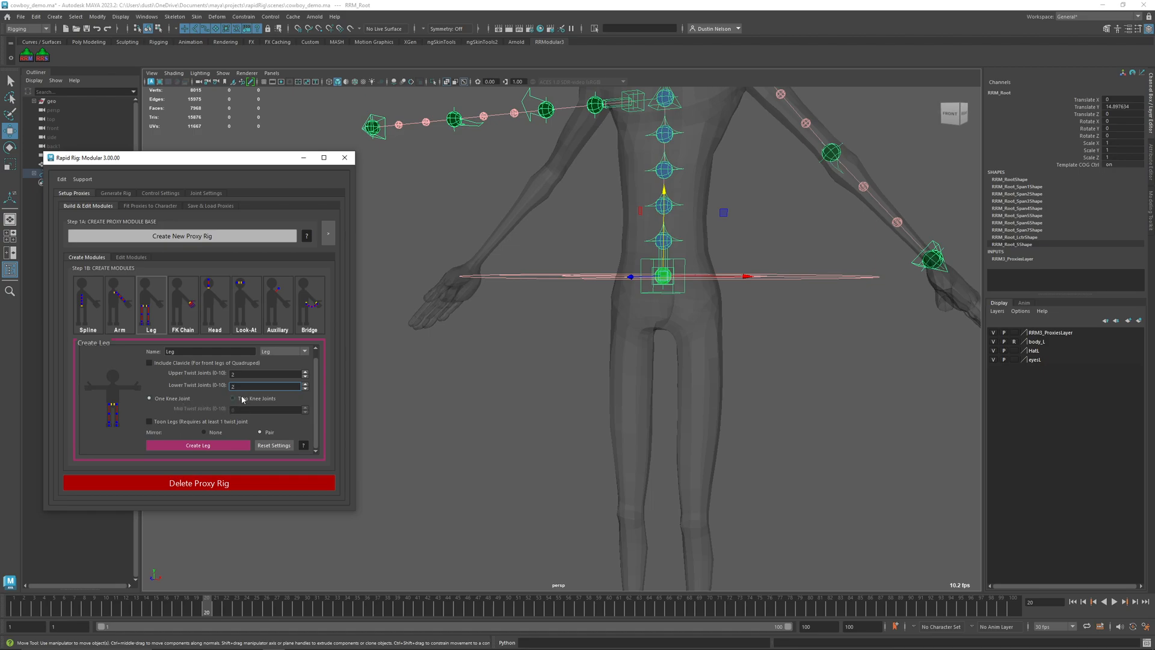
pyautogui.click(233, 398)
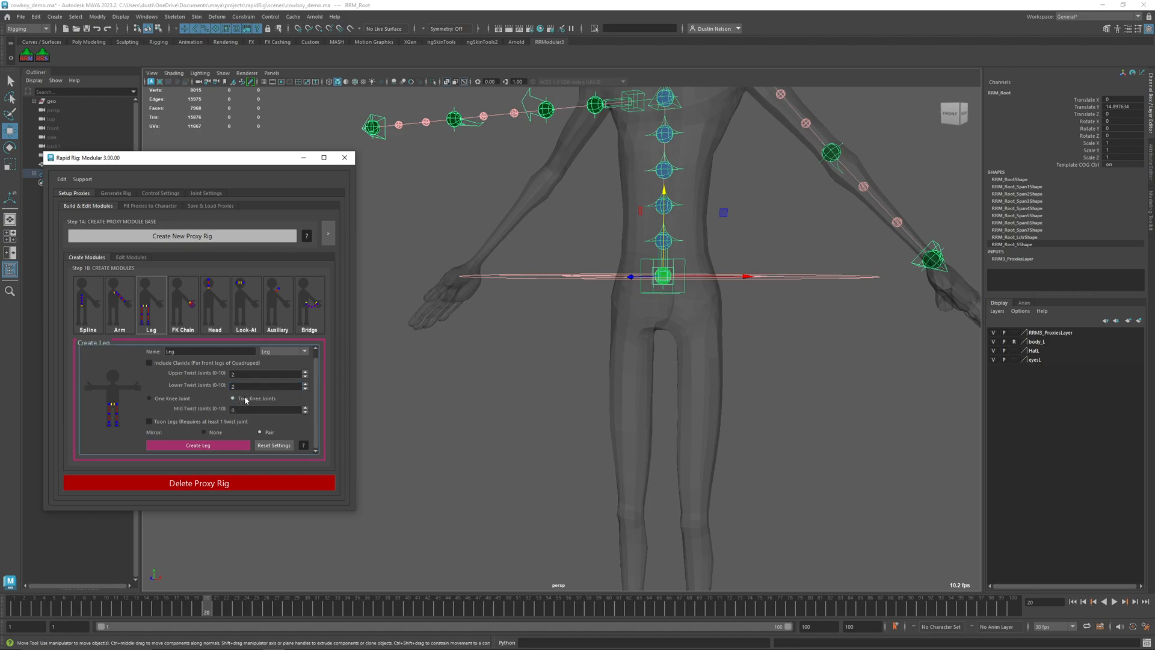
pyautogui.moveTo(197, 430)
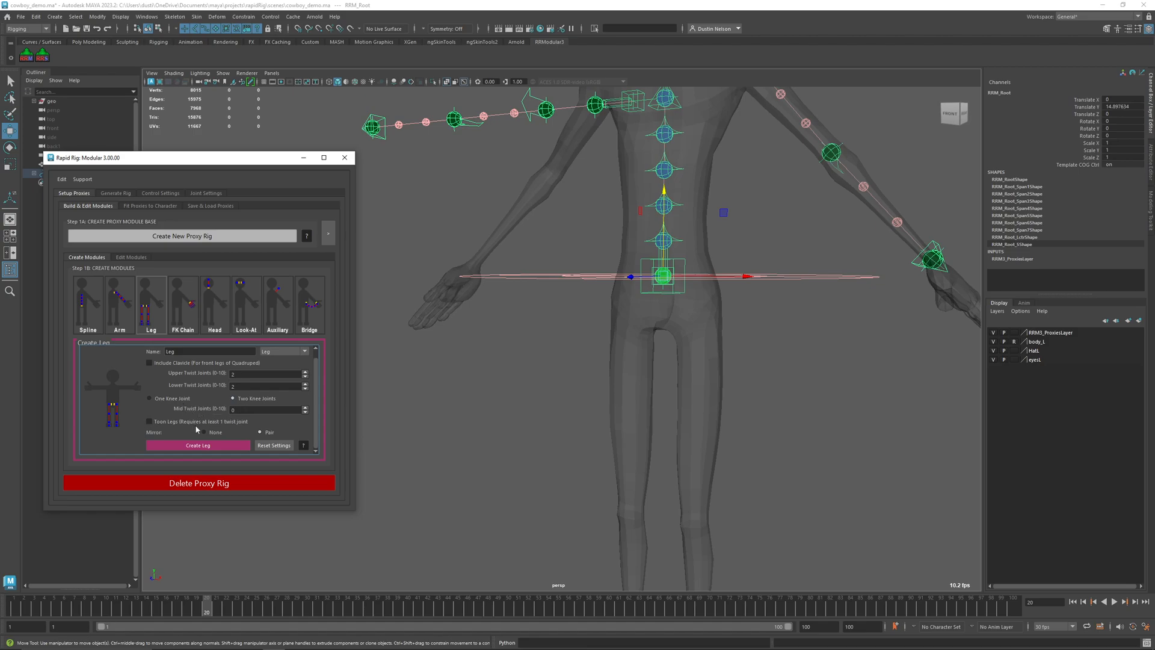
pyautogui.click(149, 421)
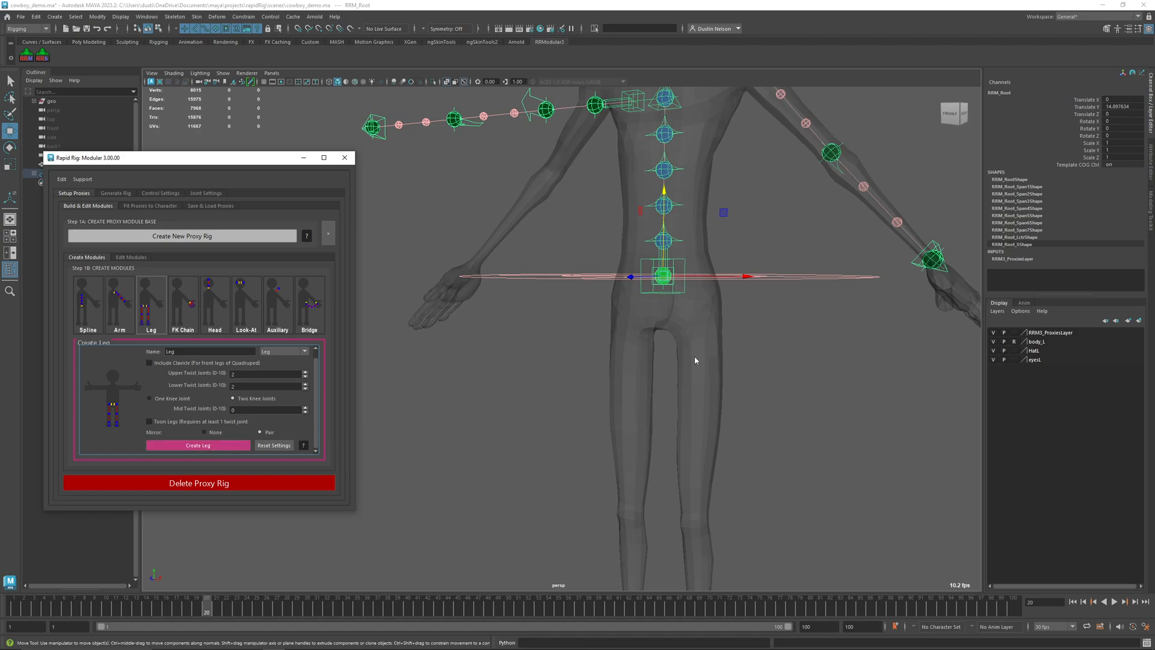
# - Create the Leg proxies and move RRM_left_Leg_Hip up into the thigh
pyautogui.click(198, 445)
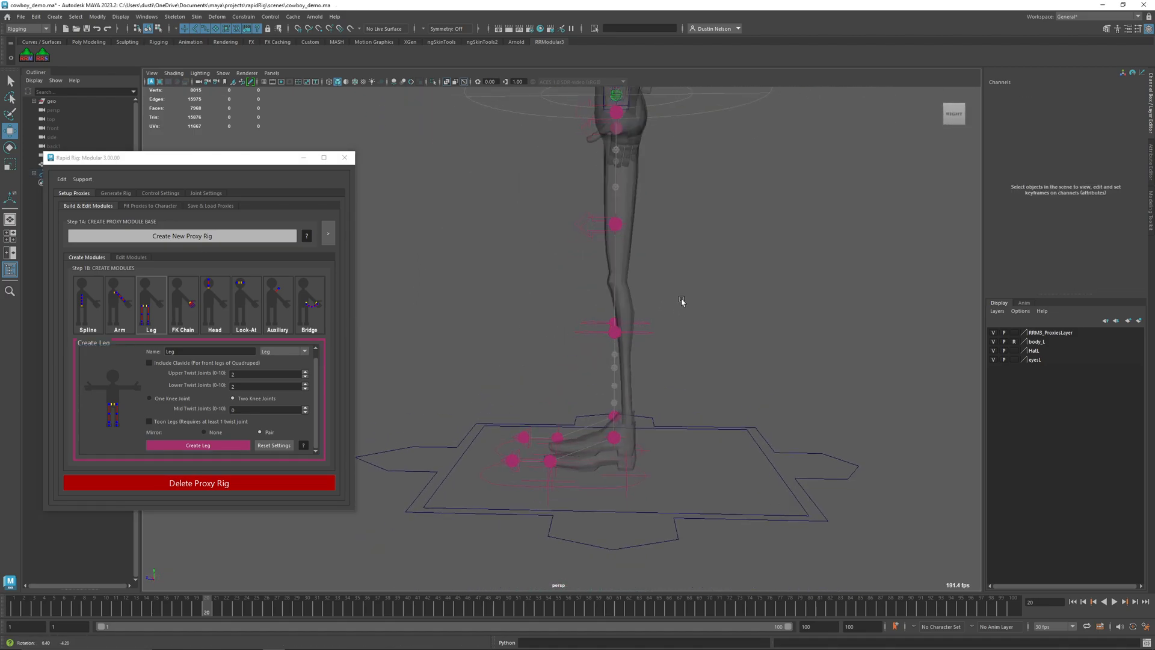
pyautogui.click(616, 333)
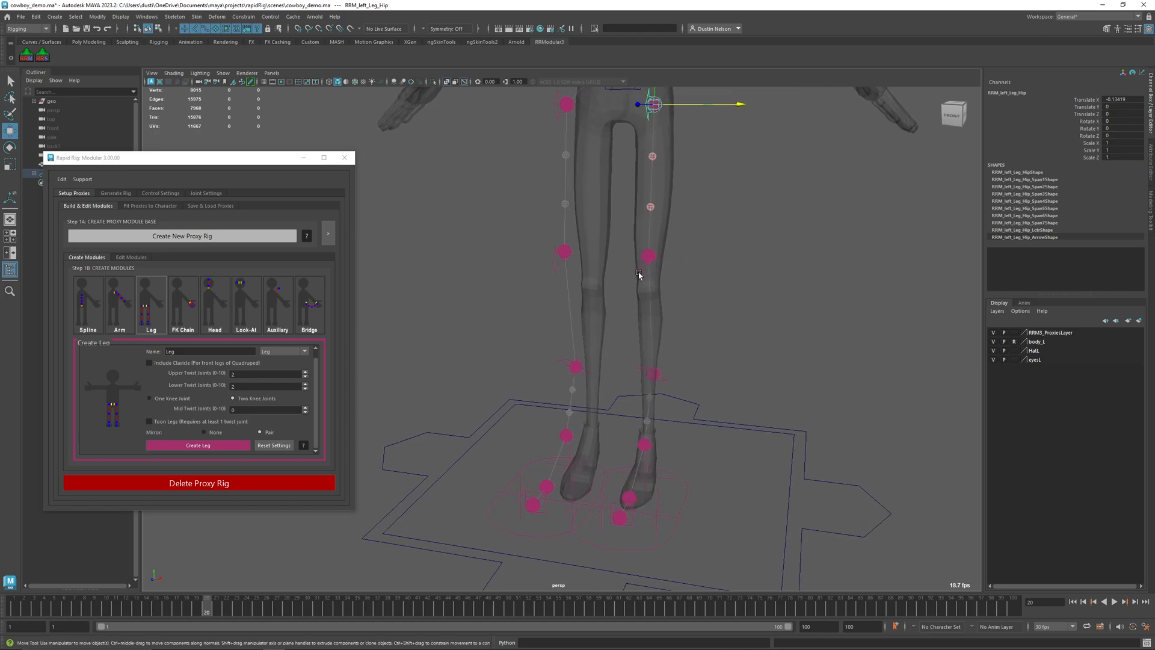
pyautogui.click(651, 259)
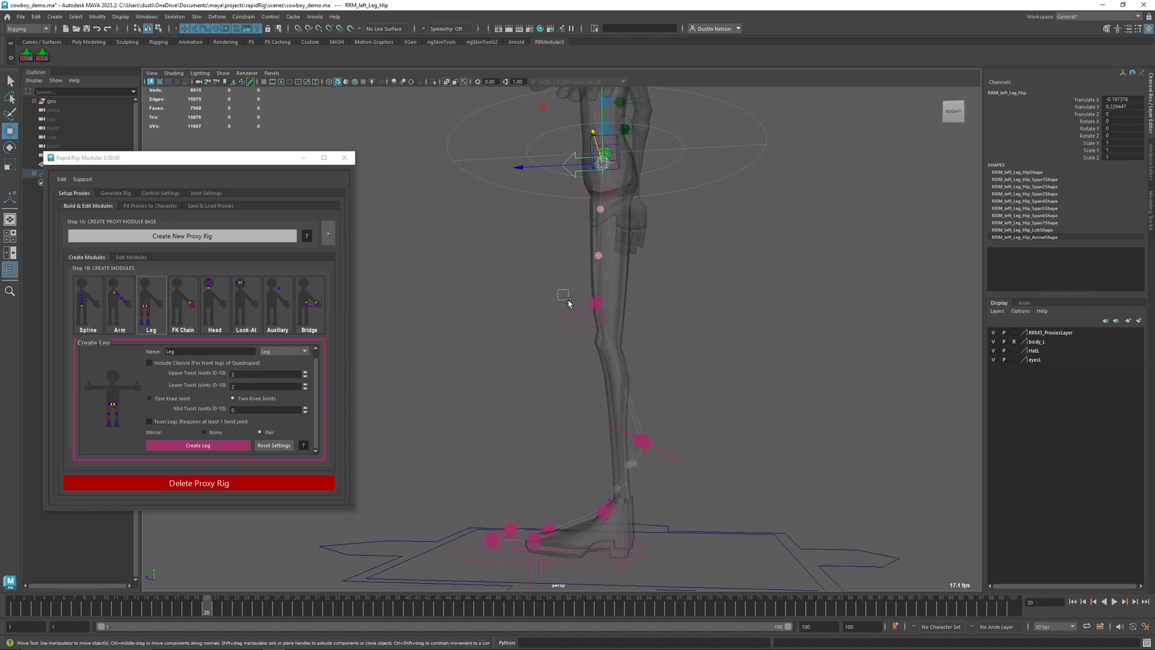
# - Move RRM_left_Leg_Knee and RRM_left_Leg_LowerKnee to fit inside the leg
pyautogui.click(604, 310)
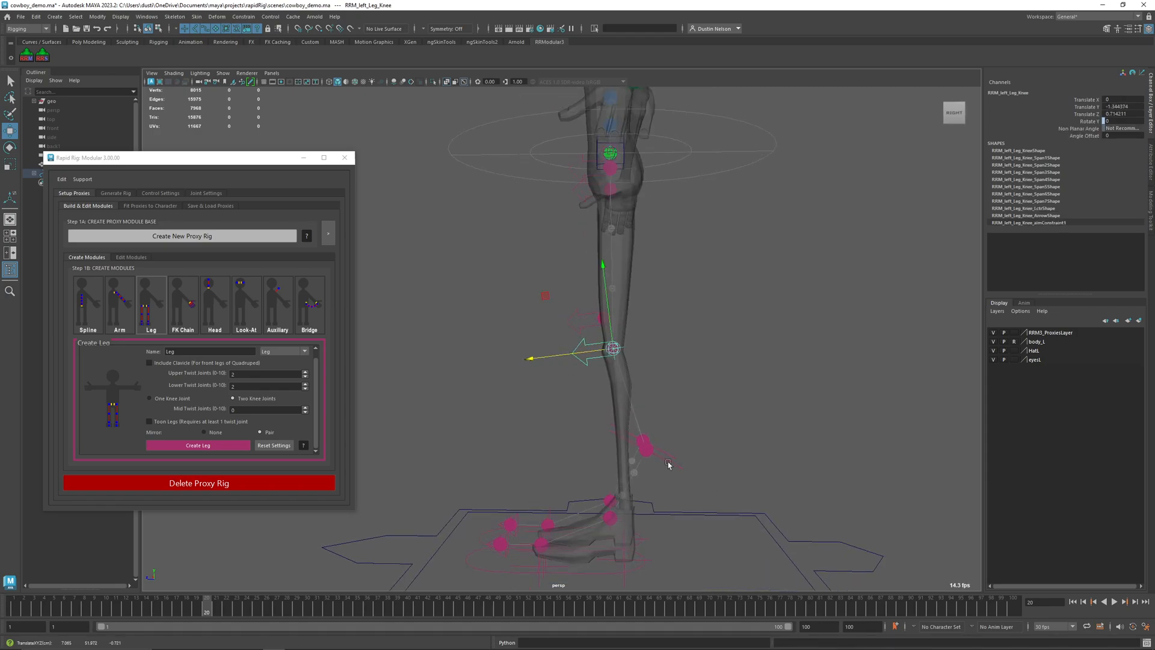
pyautogui.click(666, 442)
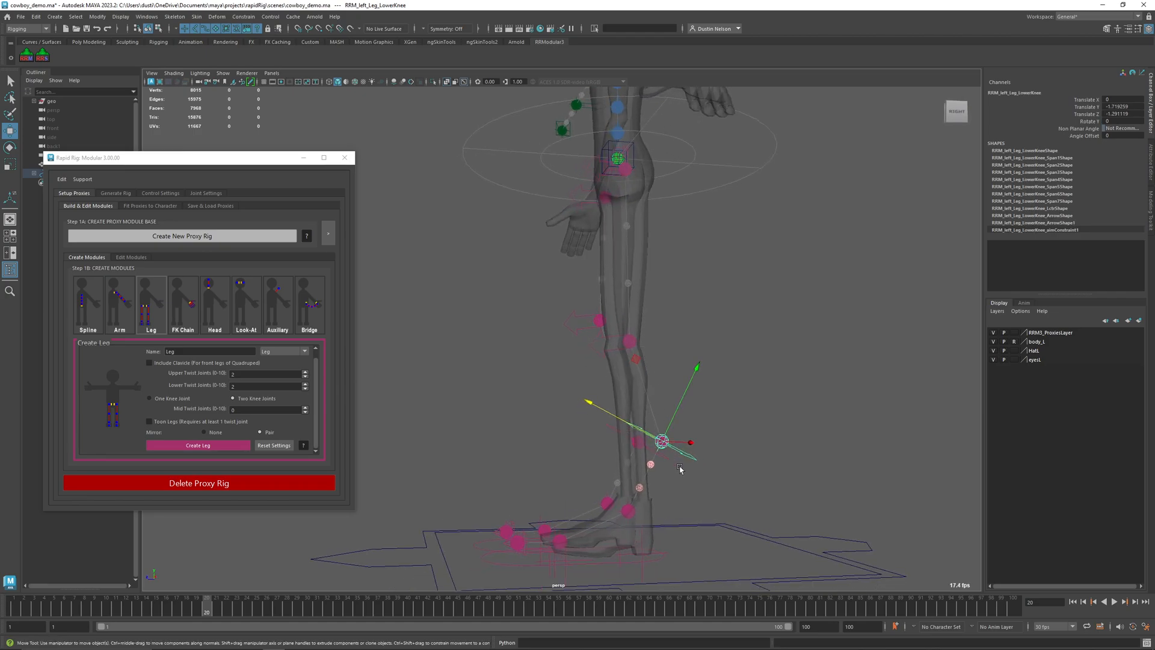
pyautogui.moveTo(646, 488)
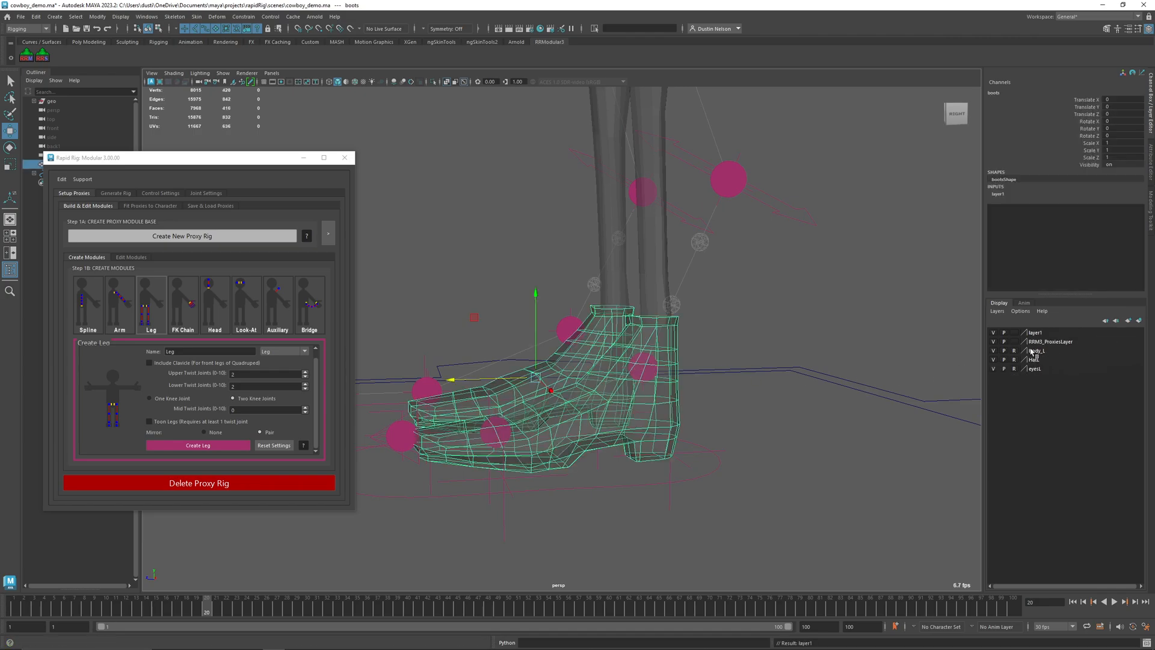
# - Set the new boots display layer to Reference so the mesh can't be picked
pyautogui.click(649, 369)
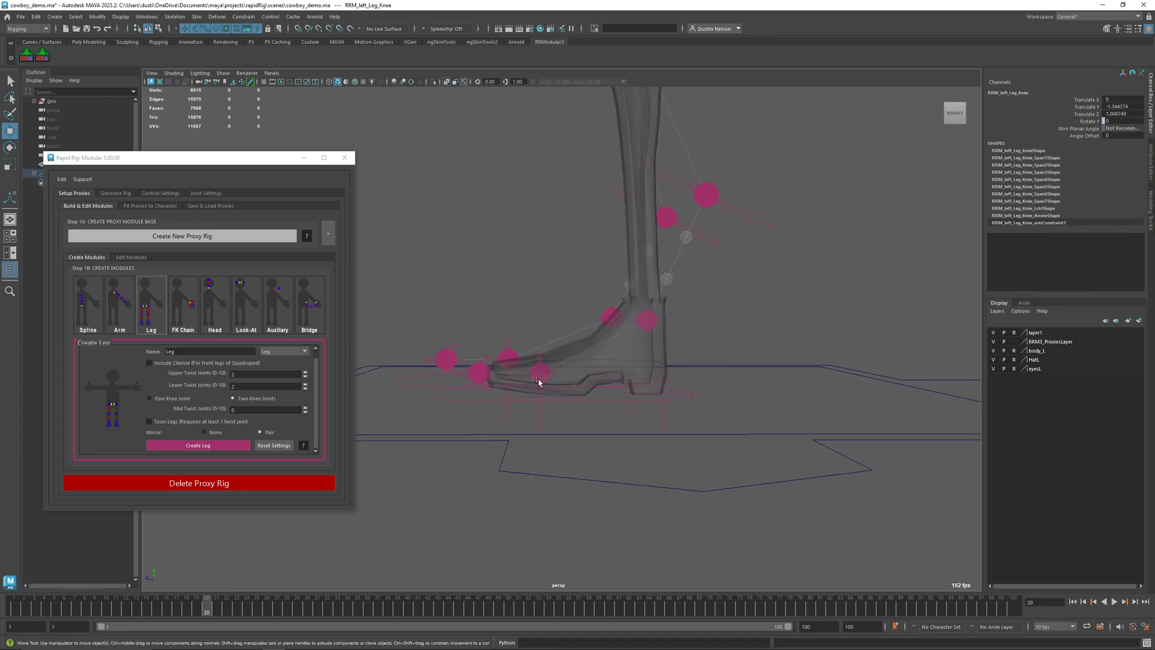
# - Move RRM_left_Leg_Ball and RRM_left_Leg_Toe to the boot's ball and tip
pyautogui.click(540, 378)
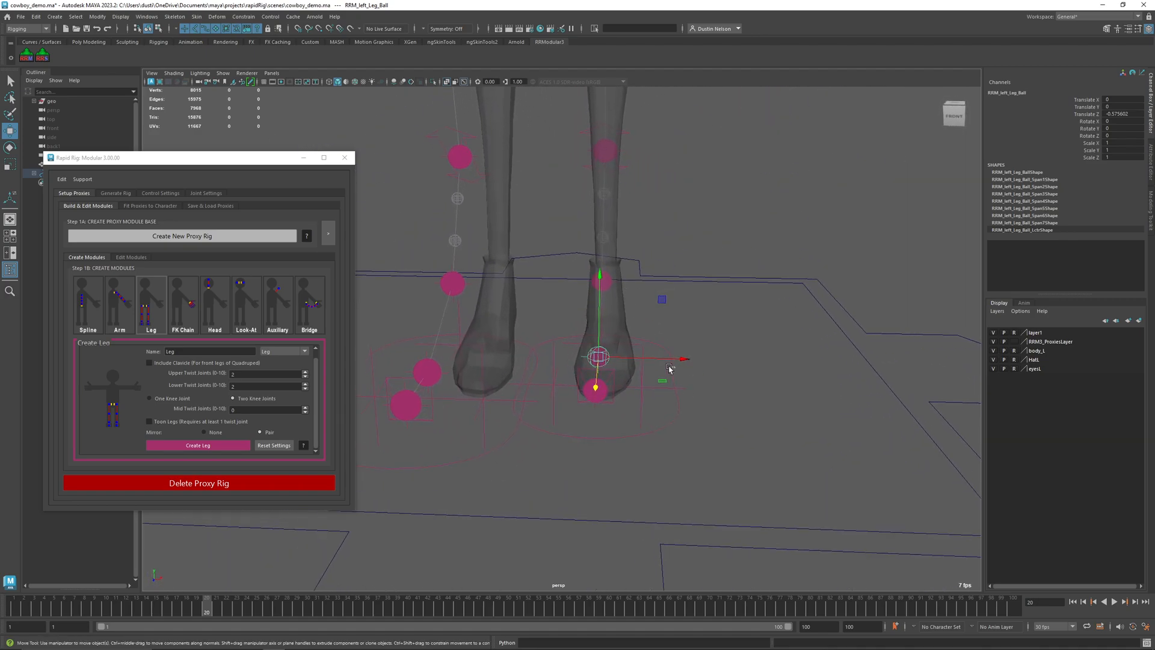
pyautogui.click(600, 388)
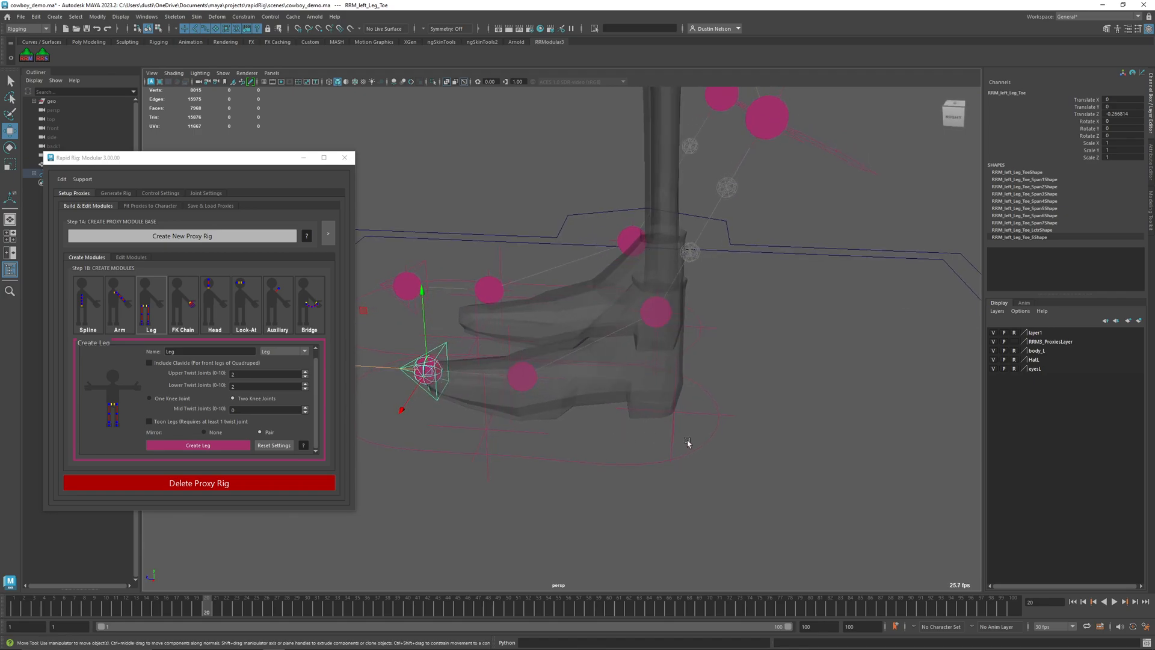
# - Drag RRM_left_Leg_FootBankIn out to the edge of the boot sole from below
pyautogui.click(662, 368)
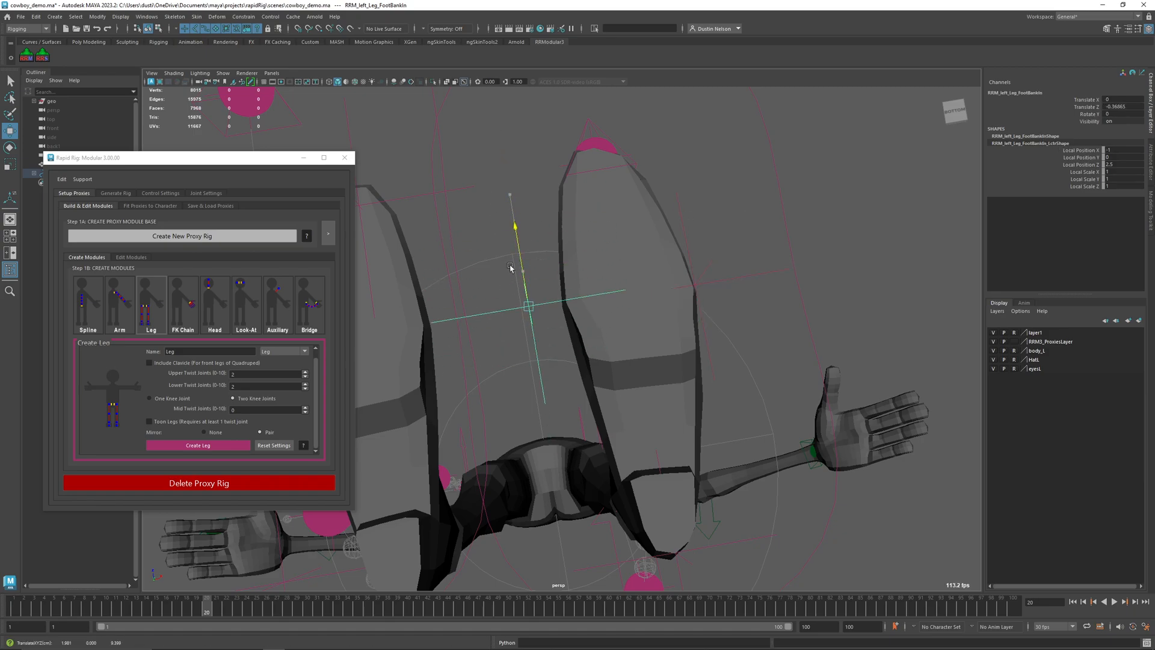
pyautogui.moveTo(515, 265); pyautogui.dragTo(568, 306)
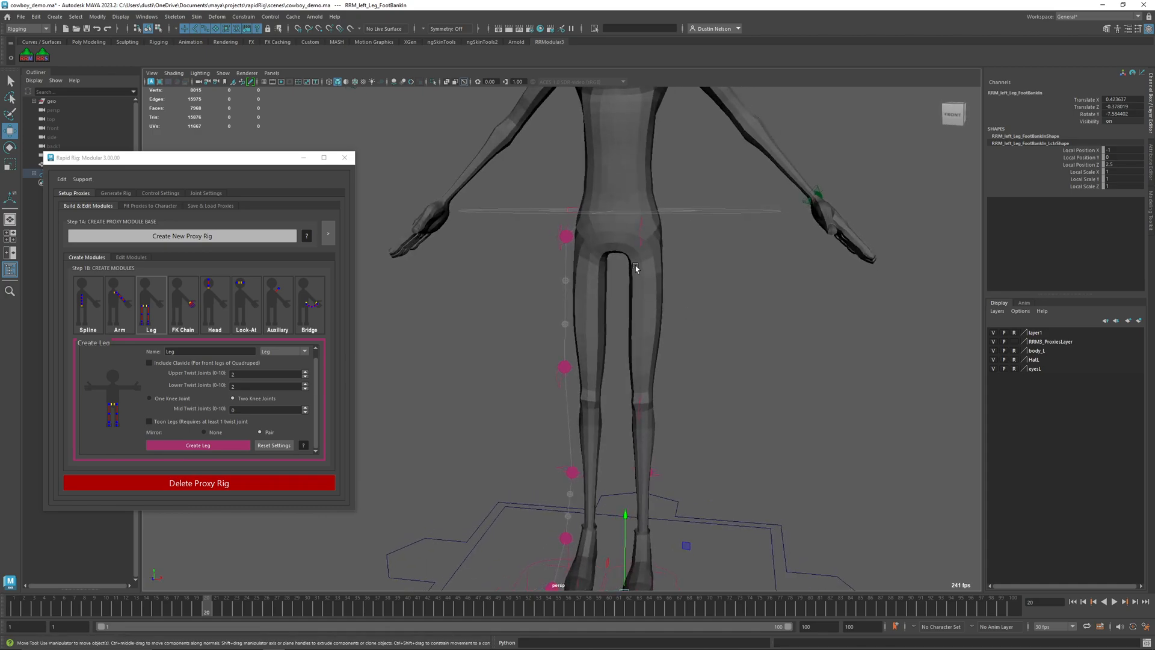
# - In wireframe, select the right and left RRM_Leg_Parent controls to check the fit
pyautogui.click(642, 232)
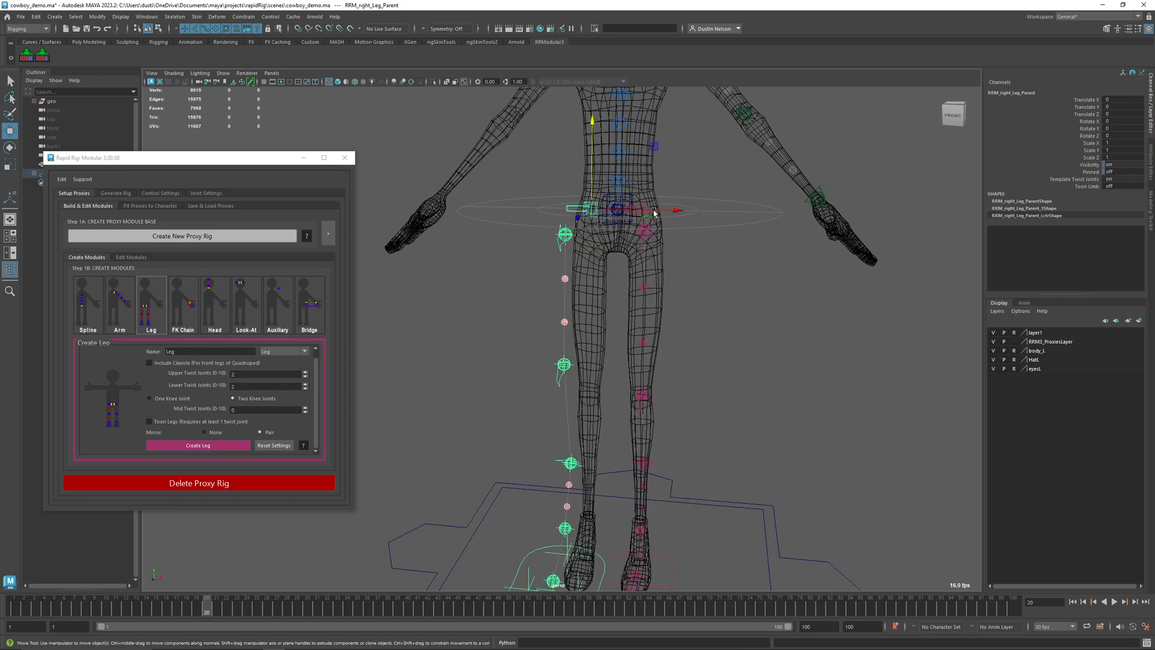
pyautogui.click(644, 210)
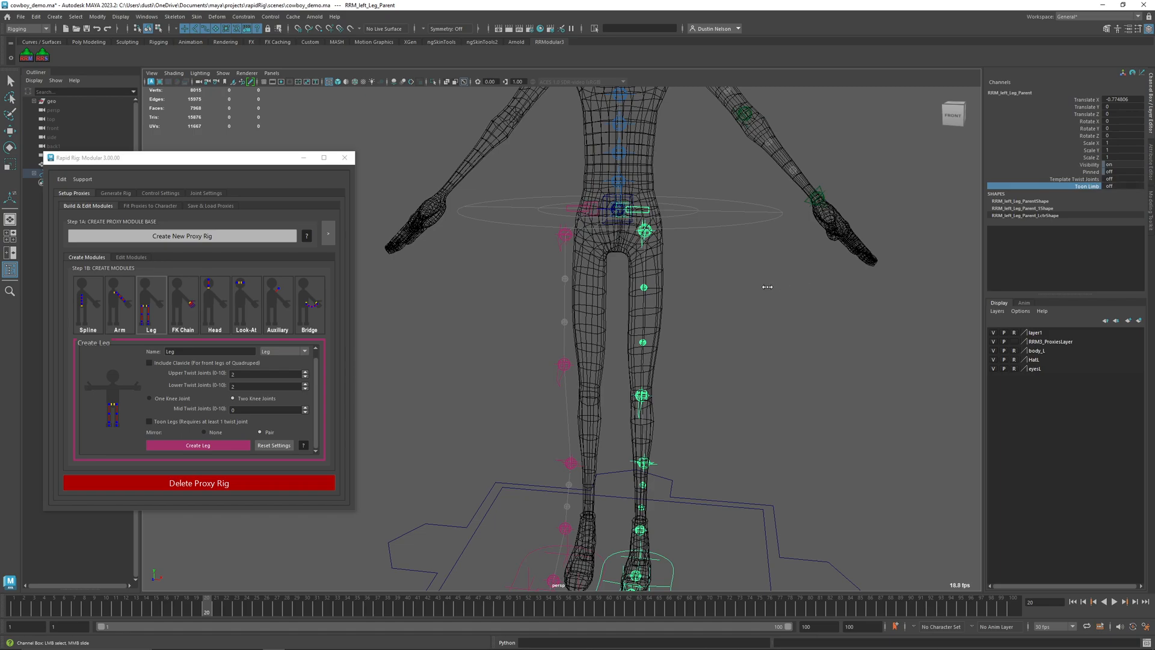
pyautogui.moveTo(574, 223)
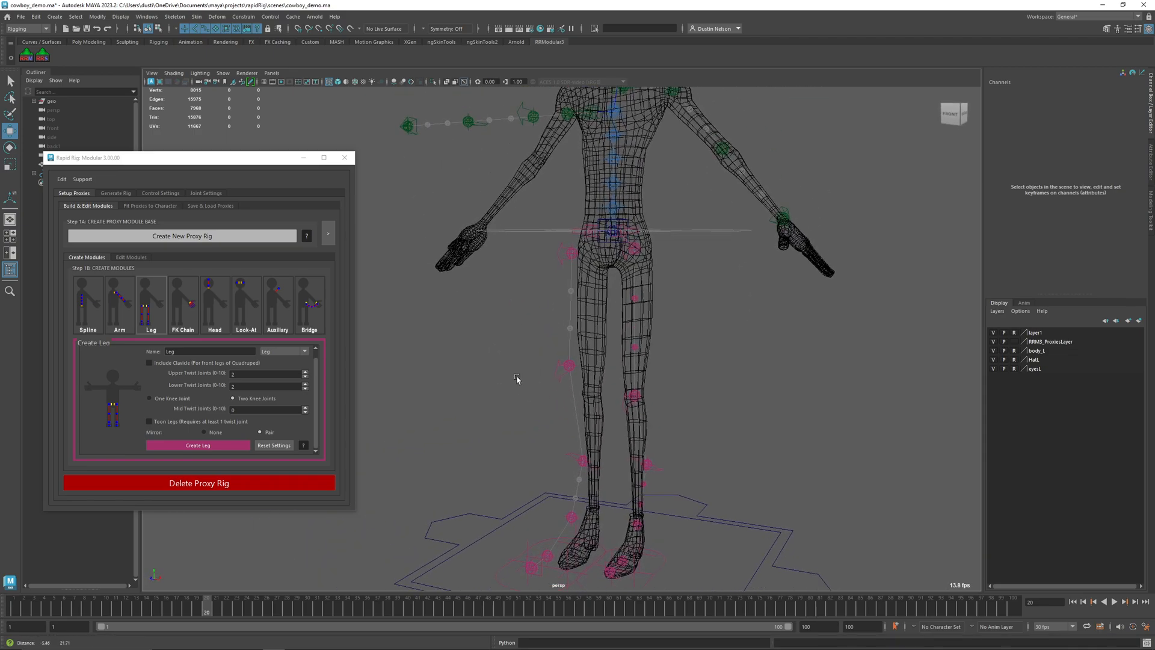
pyautogui.moveTo(744, 329)
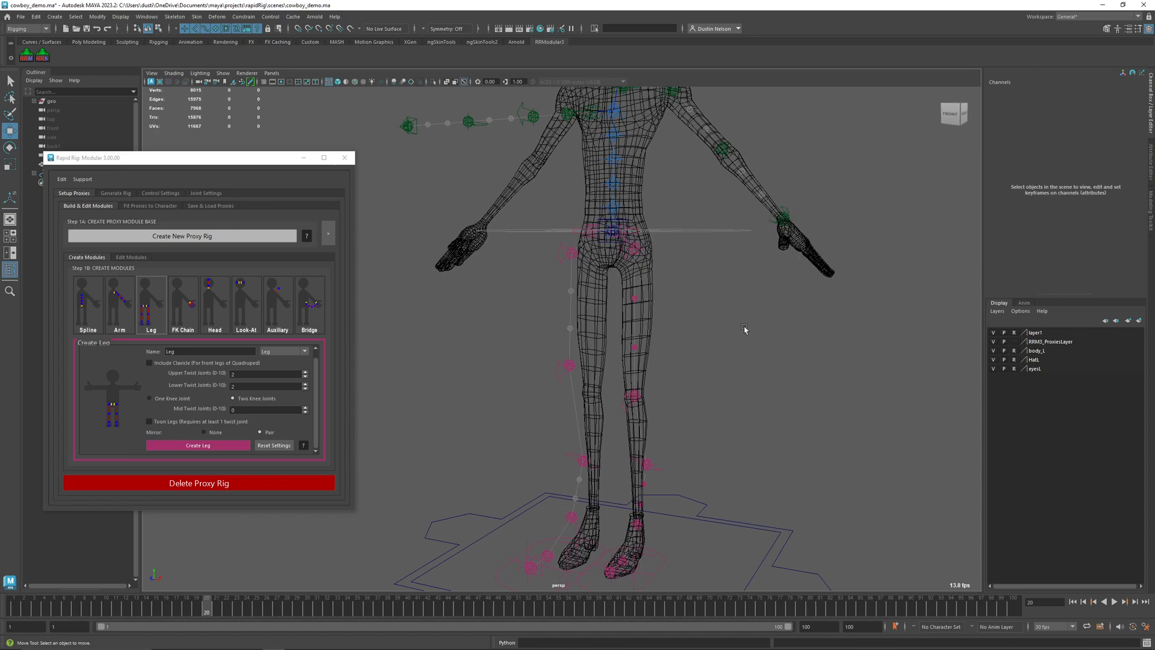